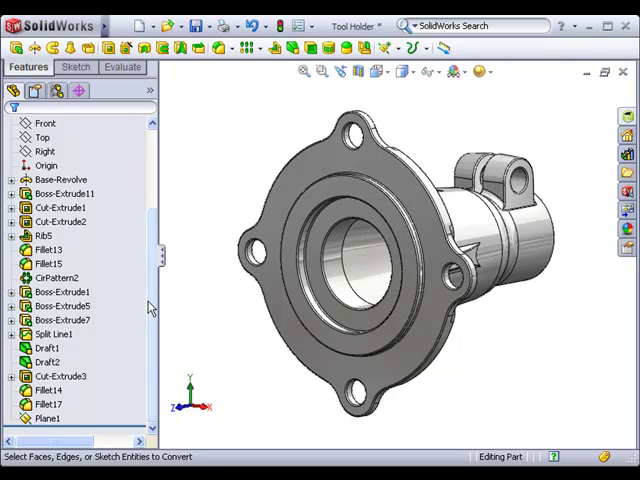
Select Plane1 in the FeatureManager tree as the plane for the new sketch
left_click(48, 417)
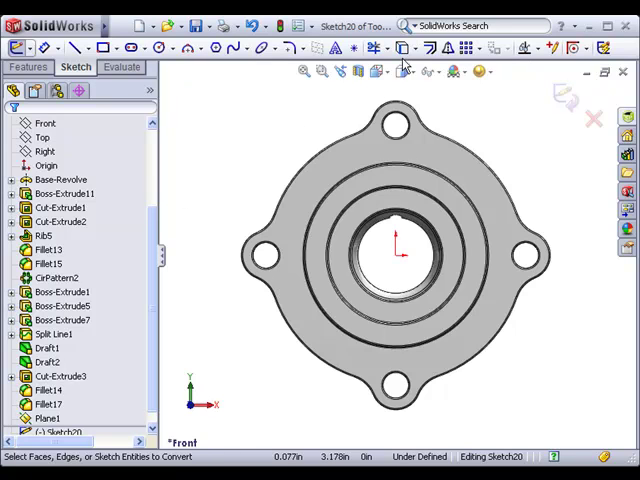
Start Convert Entities and pick the bolt-hole edges on the flange face
left_click(400, 48)
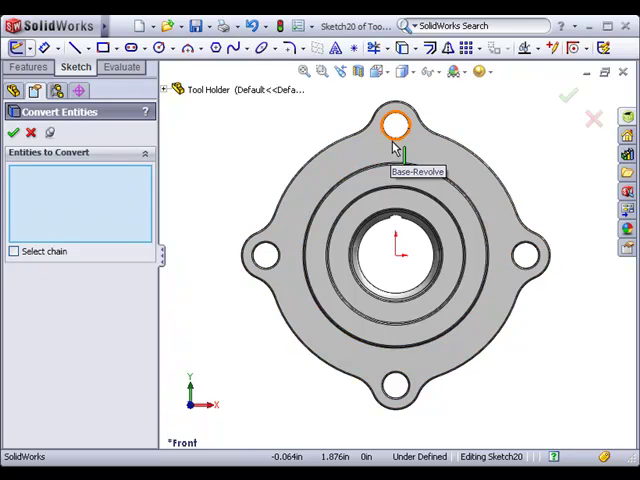
left_click(268, 252)
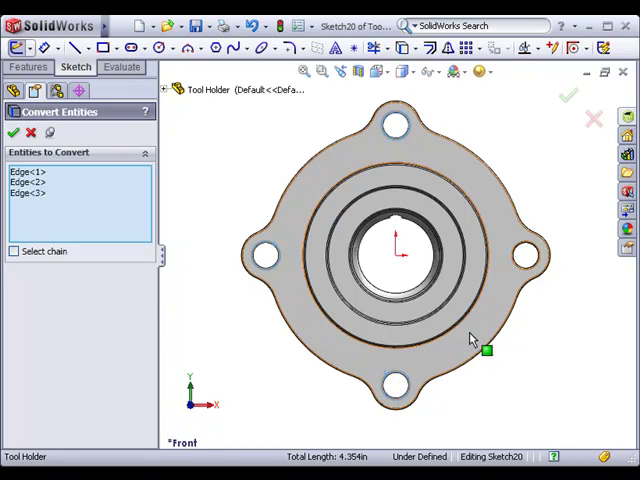
left_click(527, 254)
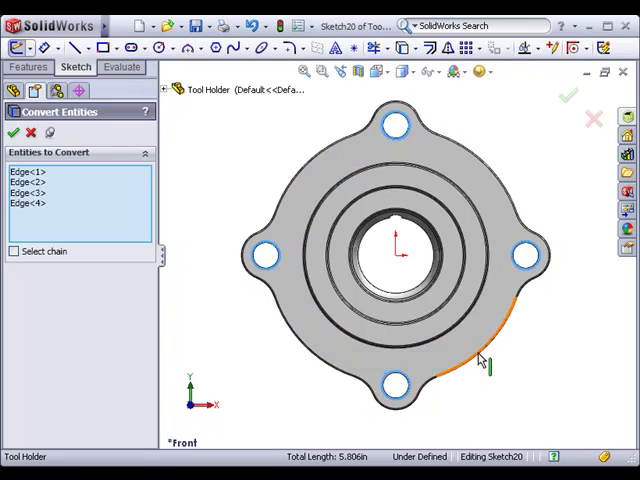
Select Loop on an outer flange edge to queue the whole outline
right_click(483, 360)
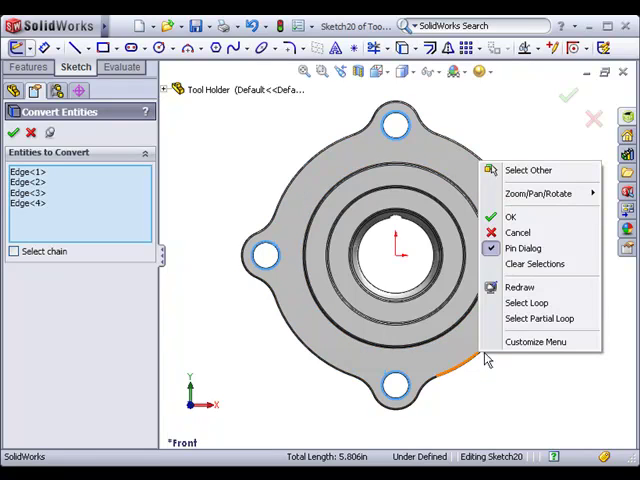
left_click(526, 302)
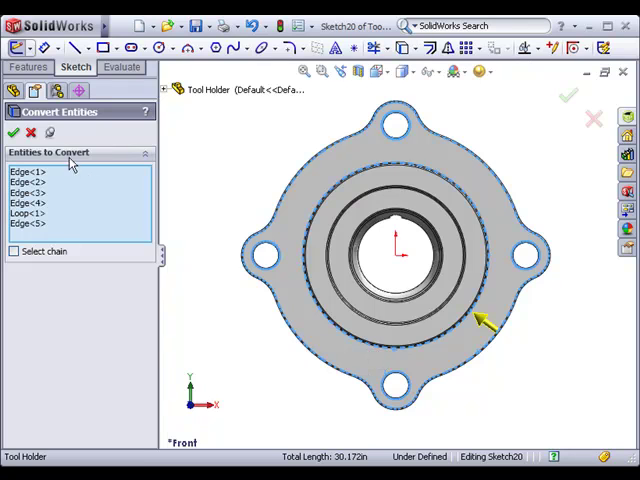
Confirm Convert Entities so the outline and bolt-hole circles become sketch lines
left_click(13, 133)
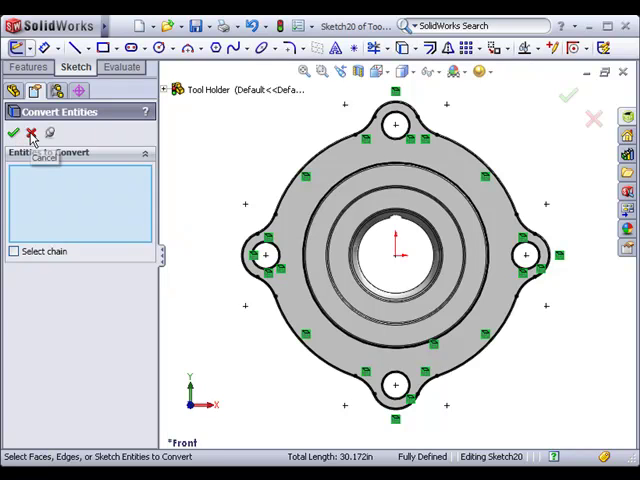
left_click(13, 133)
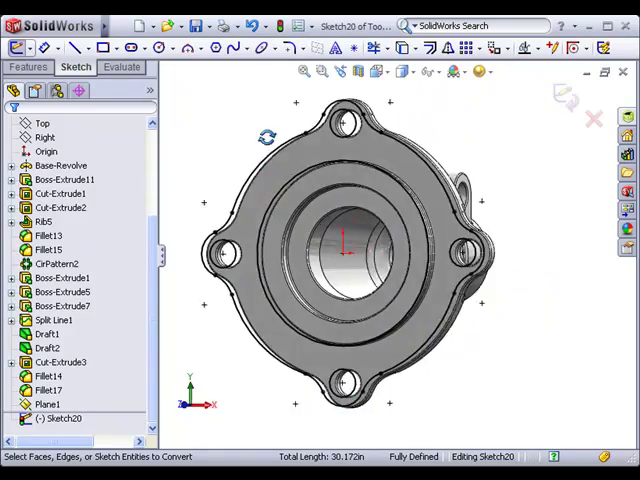